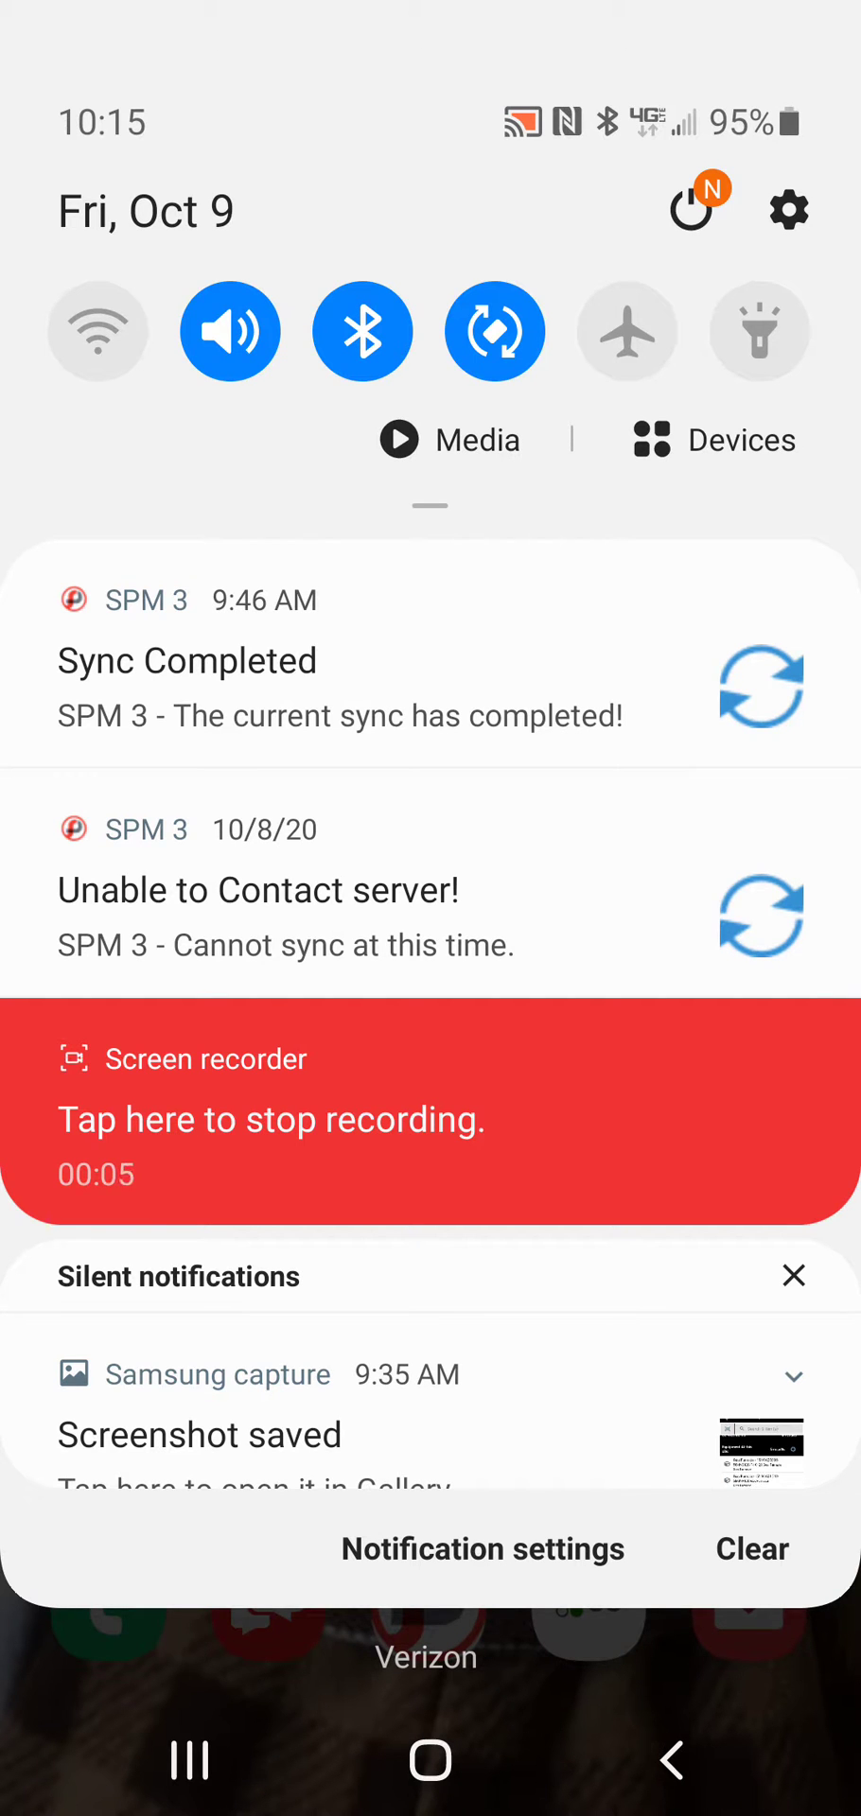
From Settings > Sounds and vibration, check the system Notification sound (Verizon Alert) and go to Notifications.
left_click(785, 210)
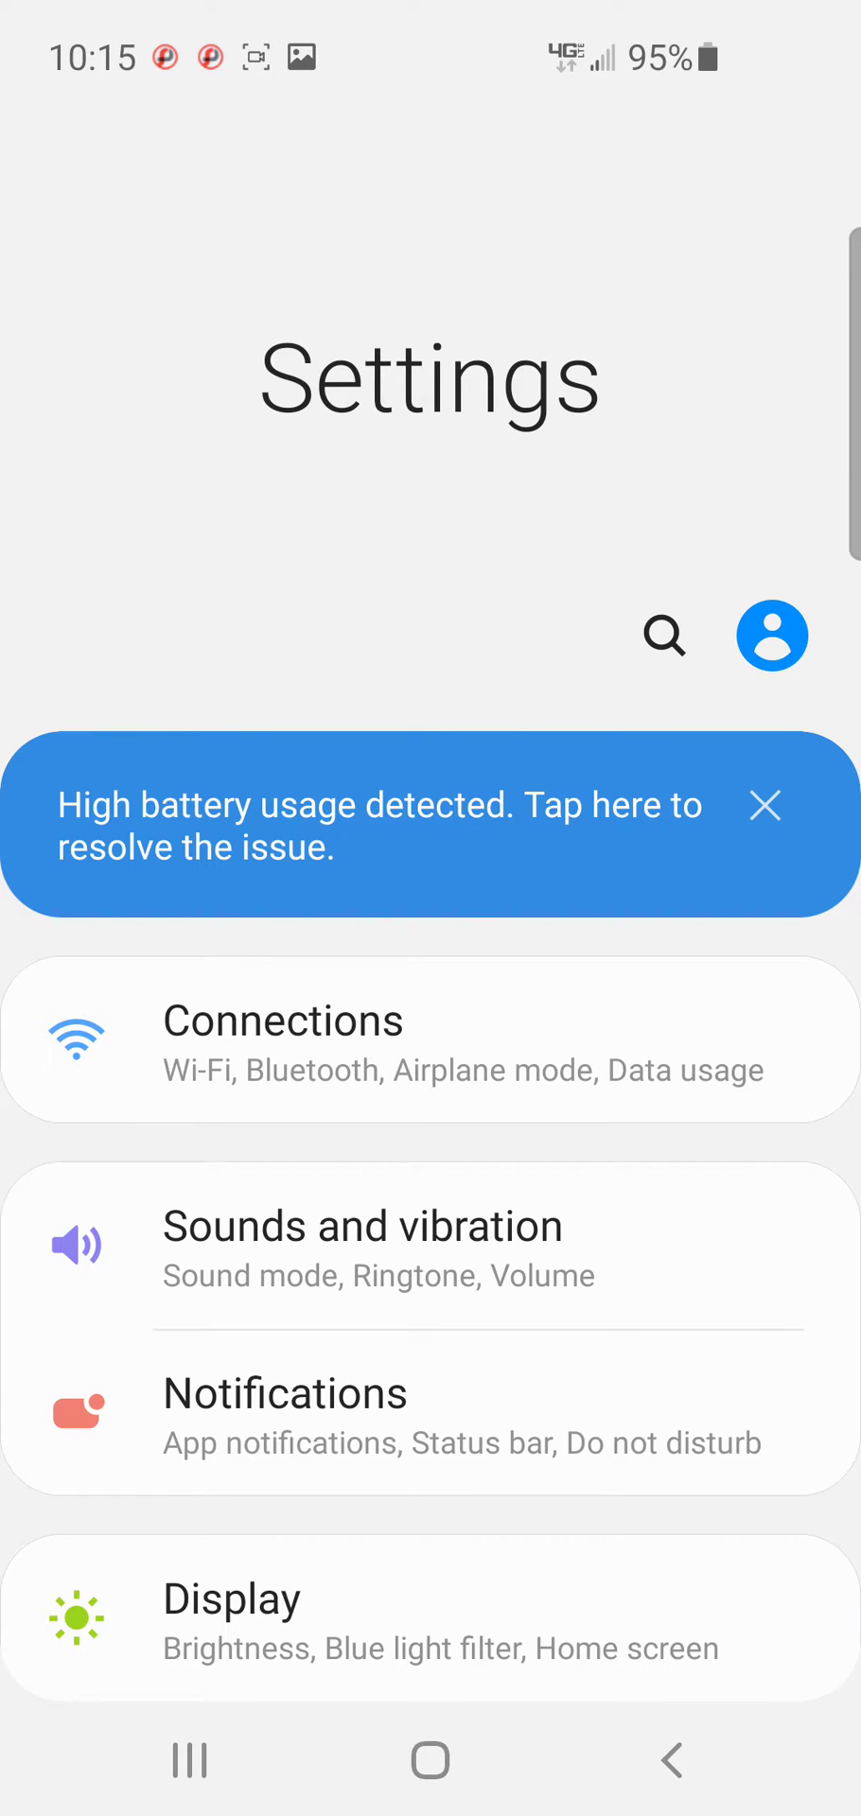
left_click(361, 1249)
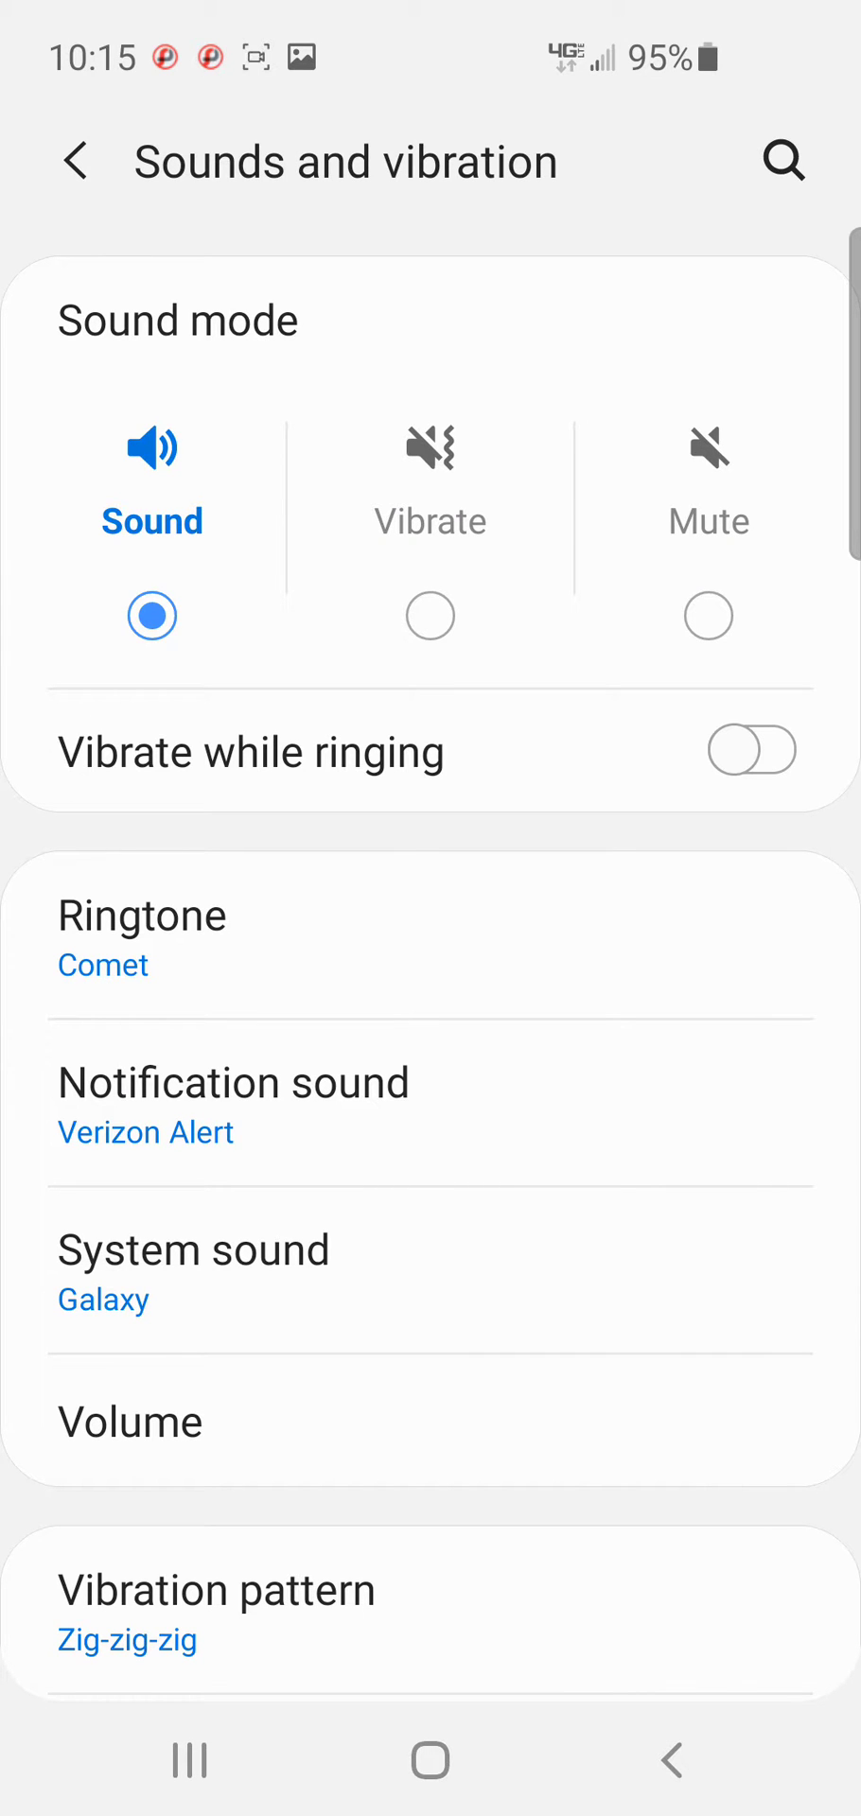
left_click(233, 1110)
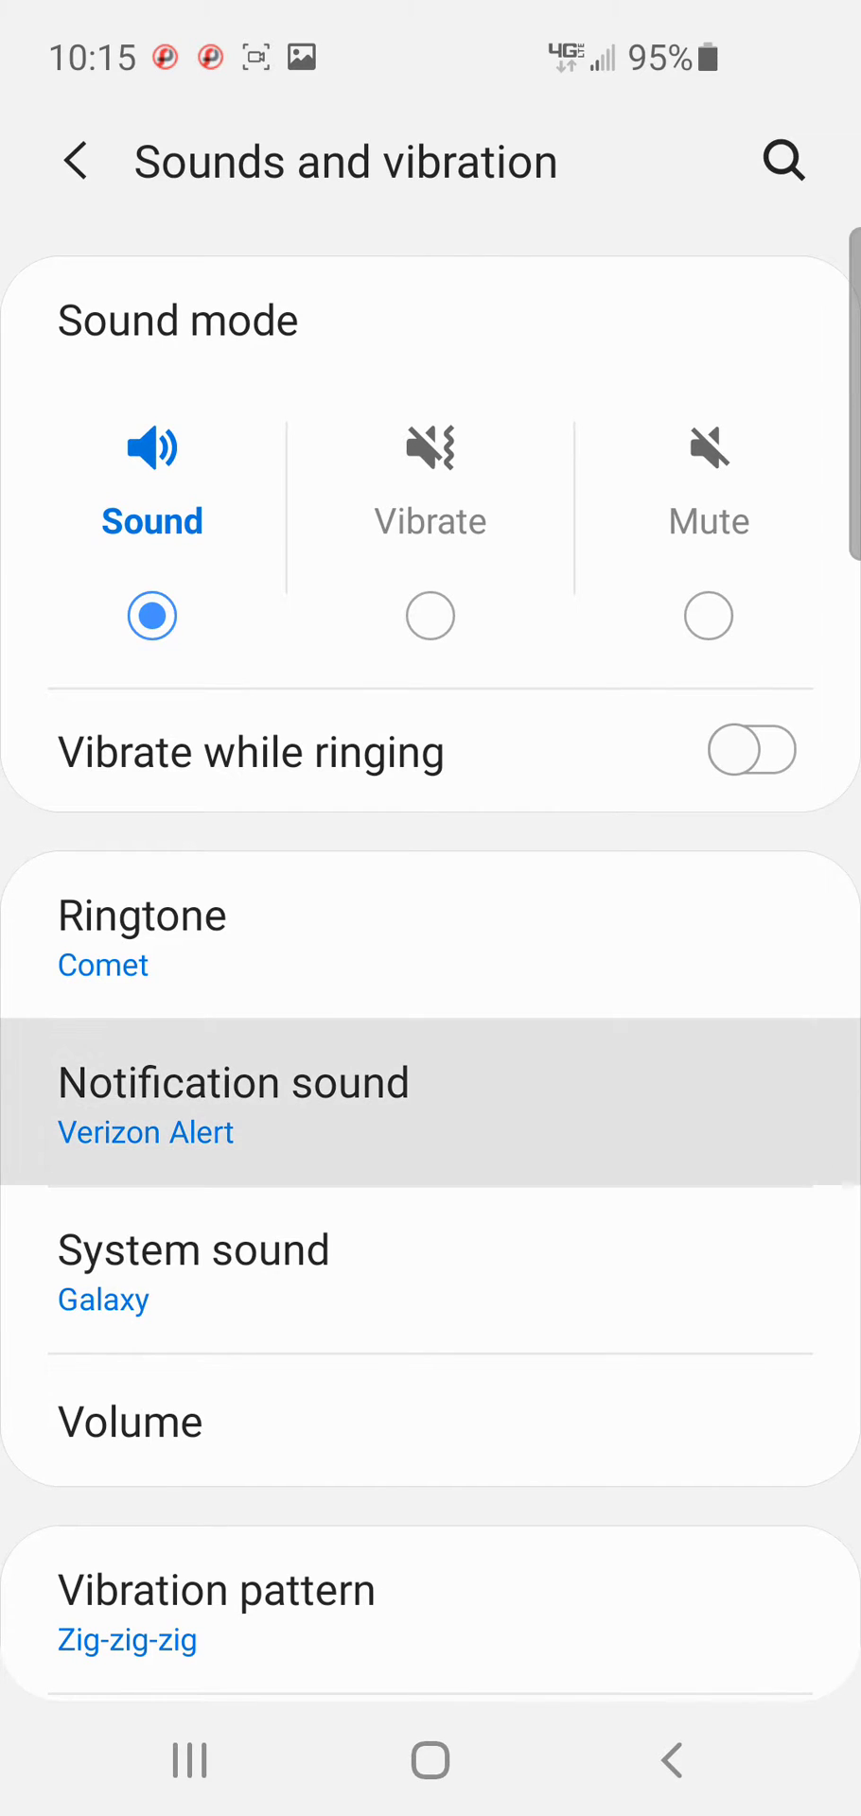
left_click(79, 159)
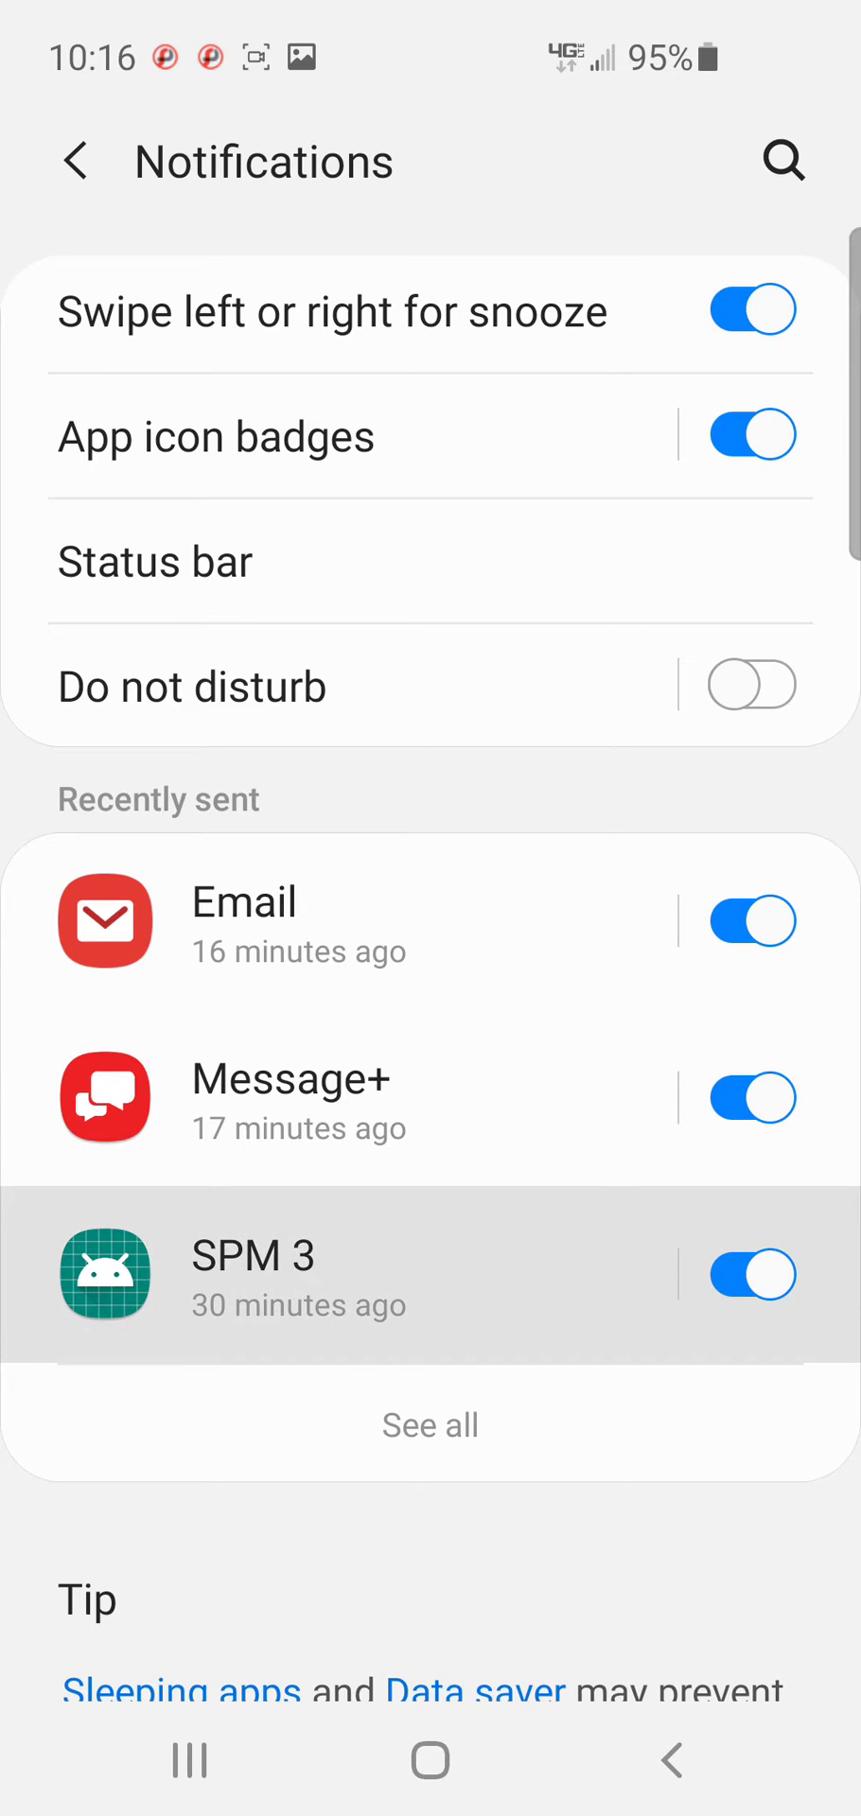
Reach the Sound list for SPM 3's General category and scroll it to find Chaos.
left_click(252, 1279)
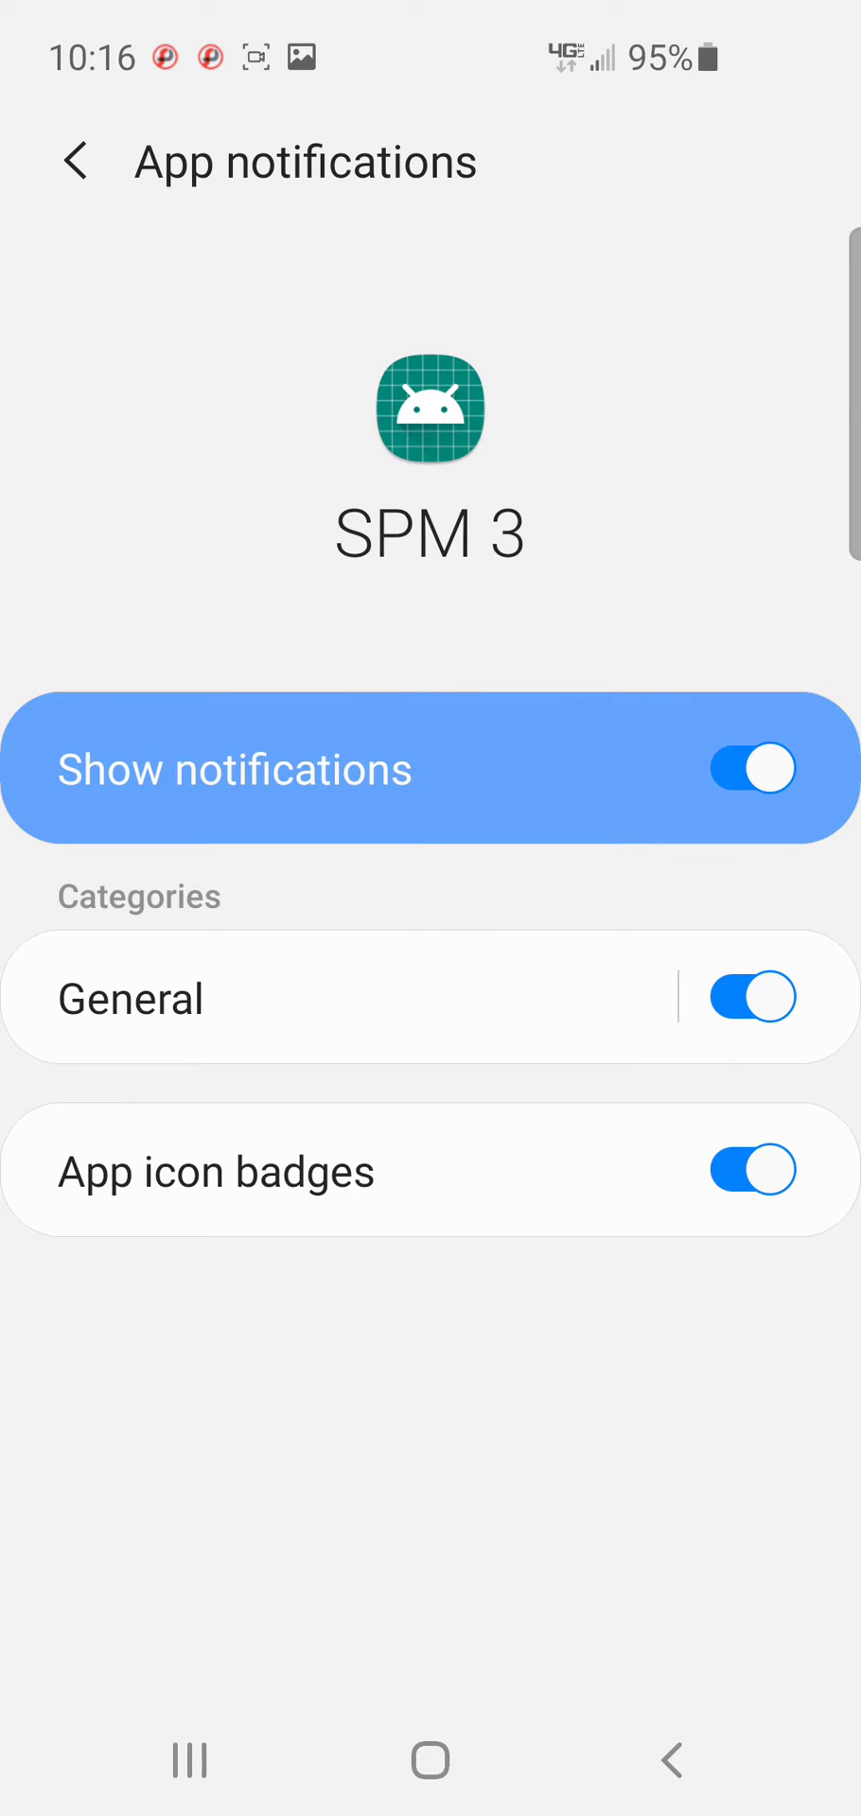
left_click(129, 998)
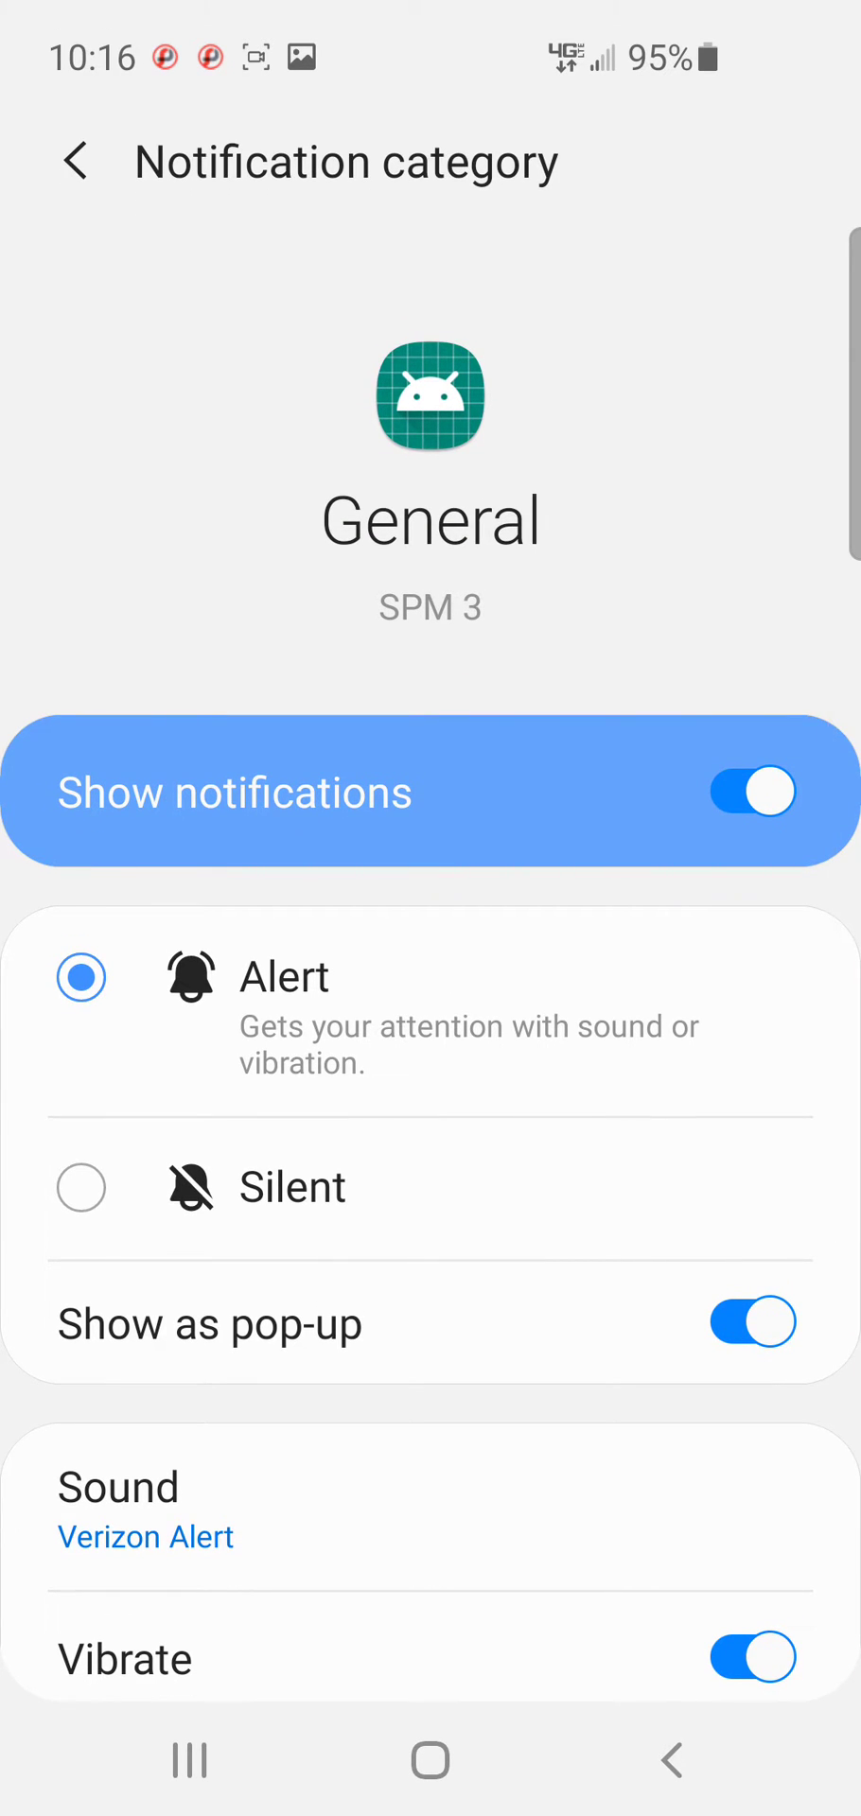
left_click(117, 1487)
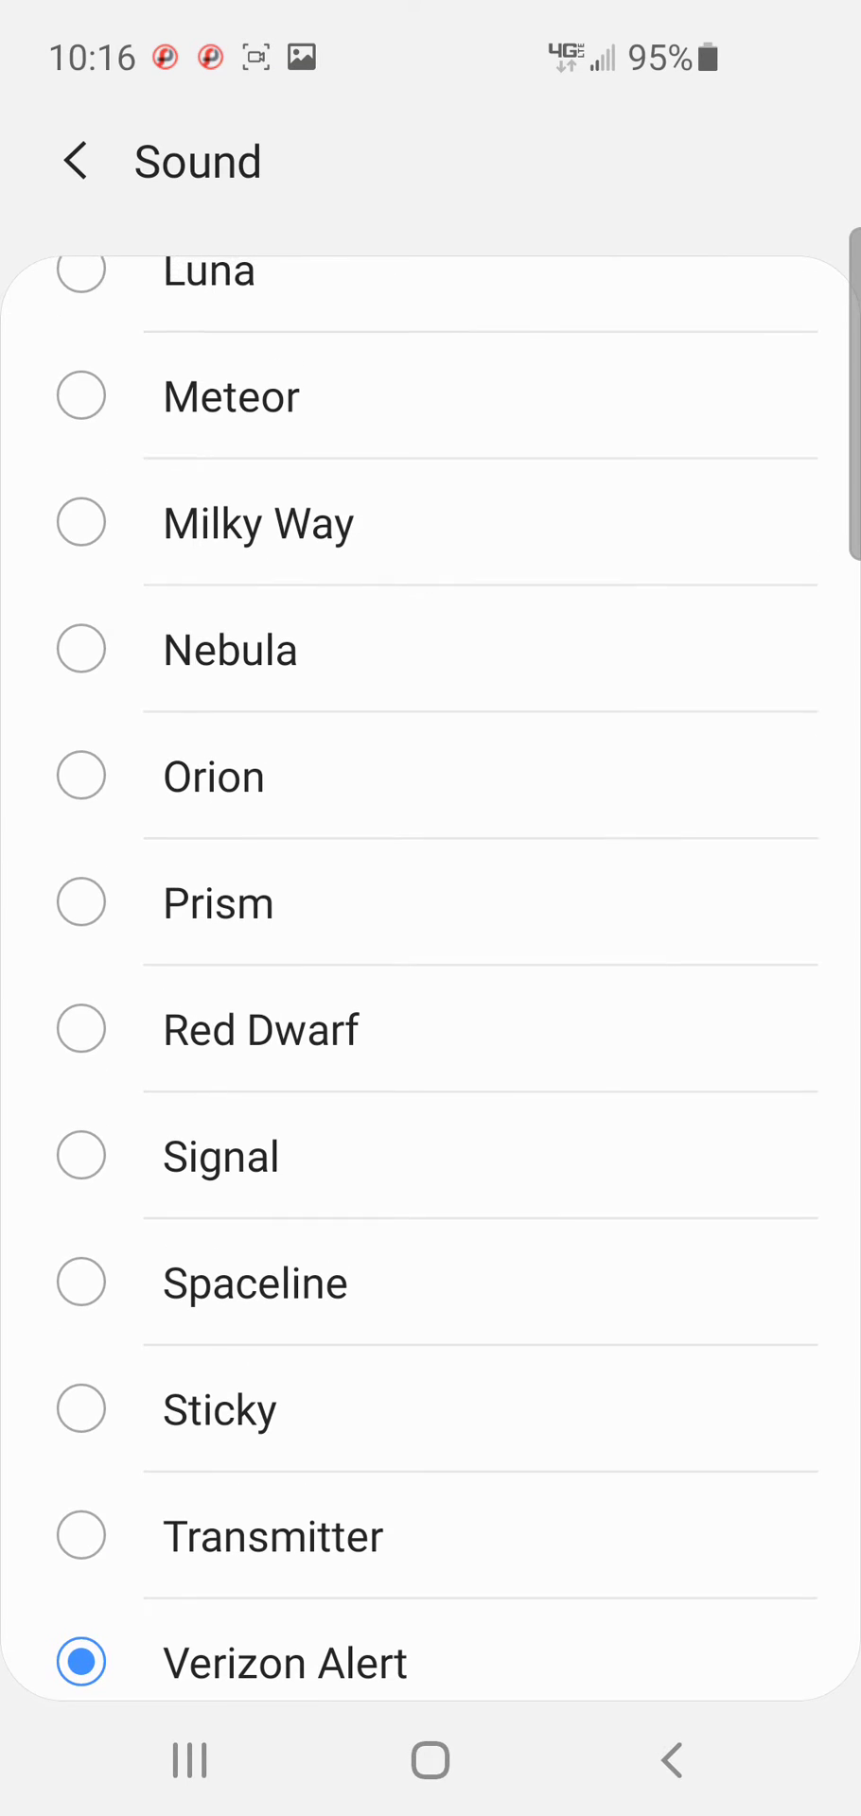
scroll("up", 3)
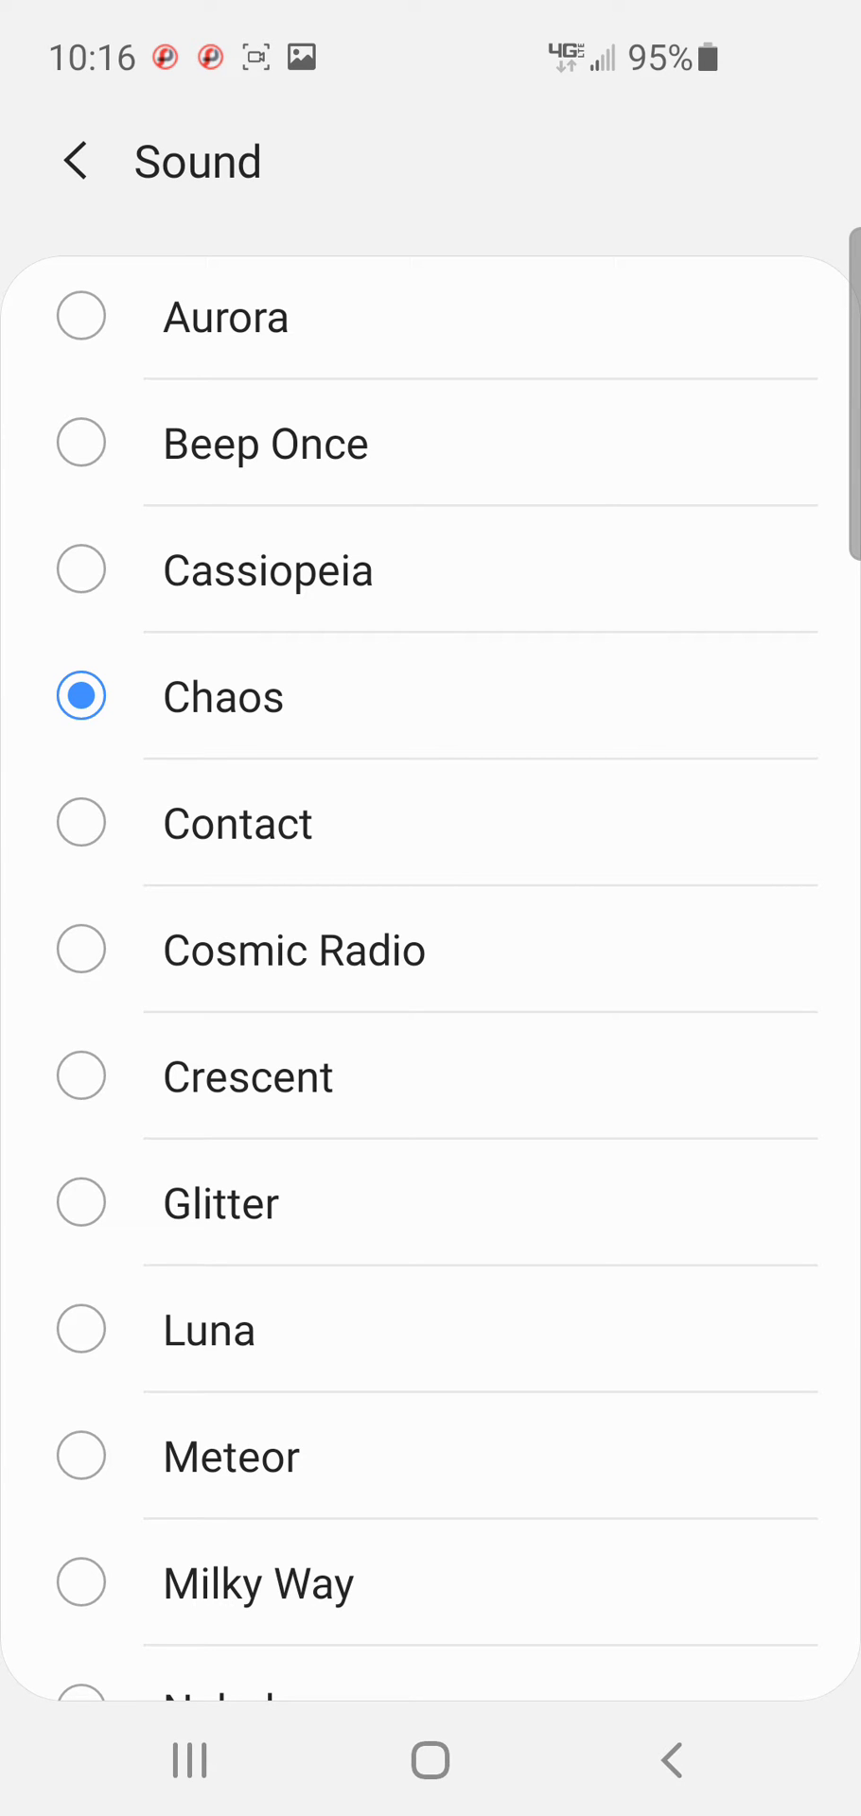
Keep Chaos as General's sound and back out to the main Notifications page.
left_click(78, 159)
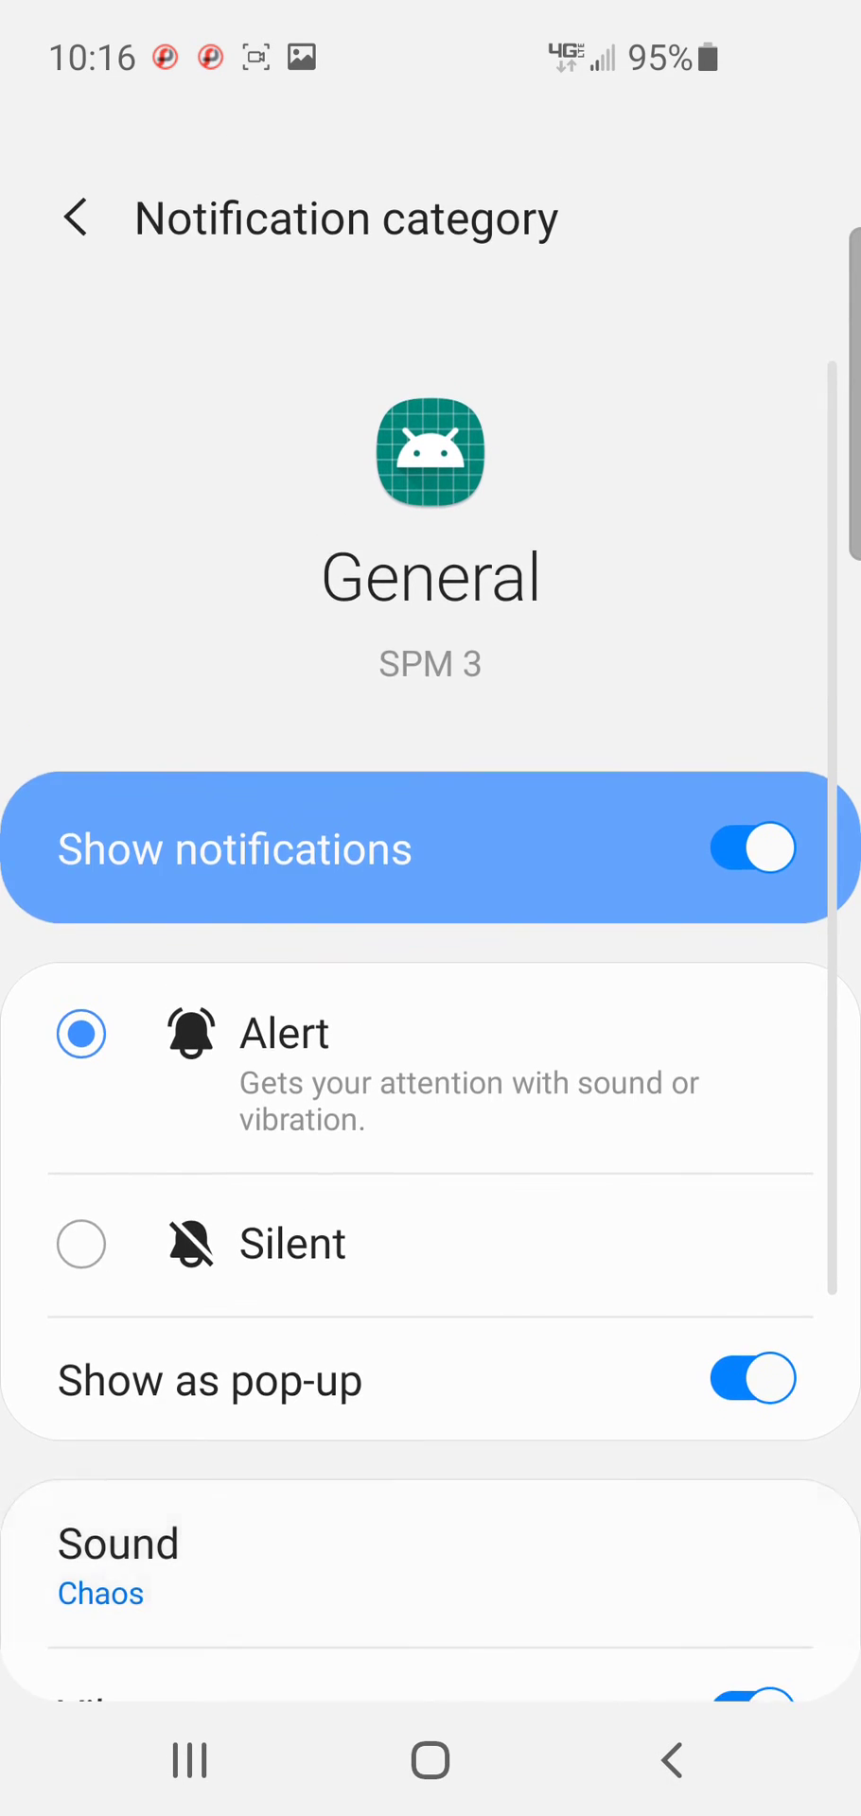
left_click(78, 216)
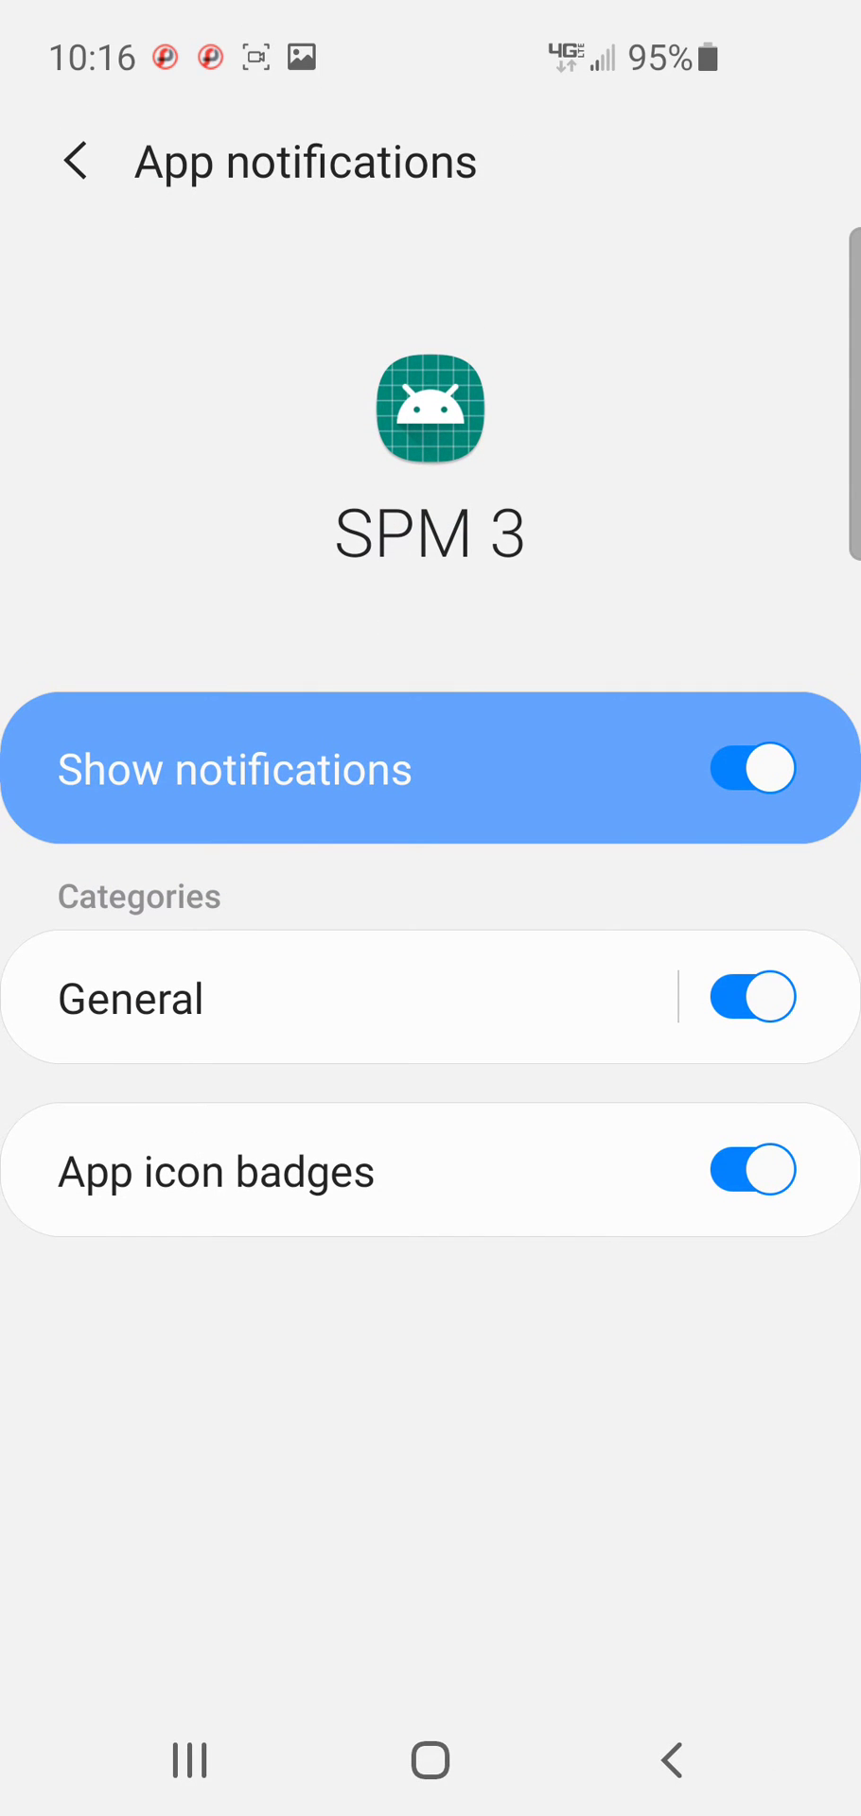
left_click(76, 161)
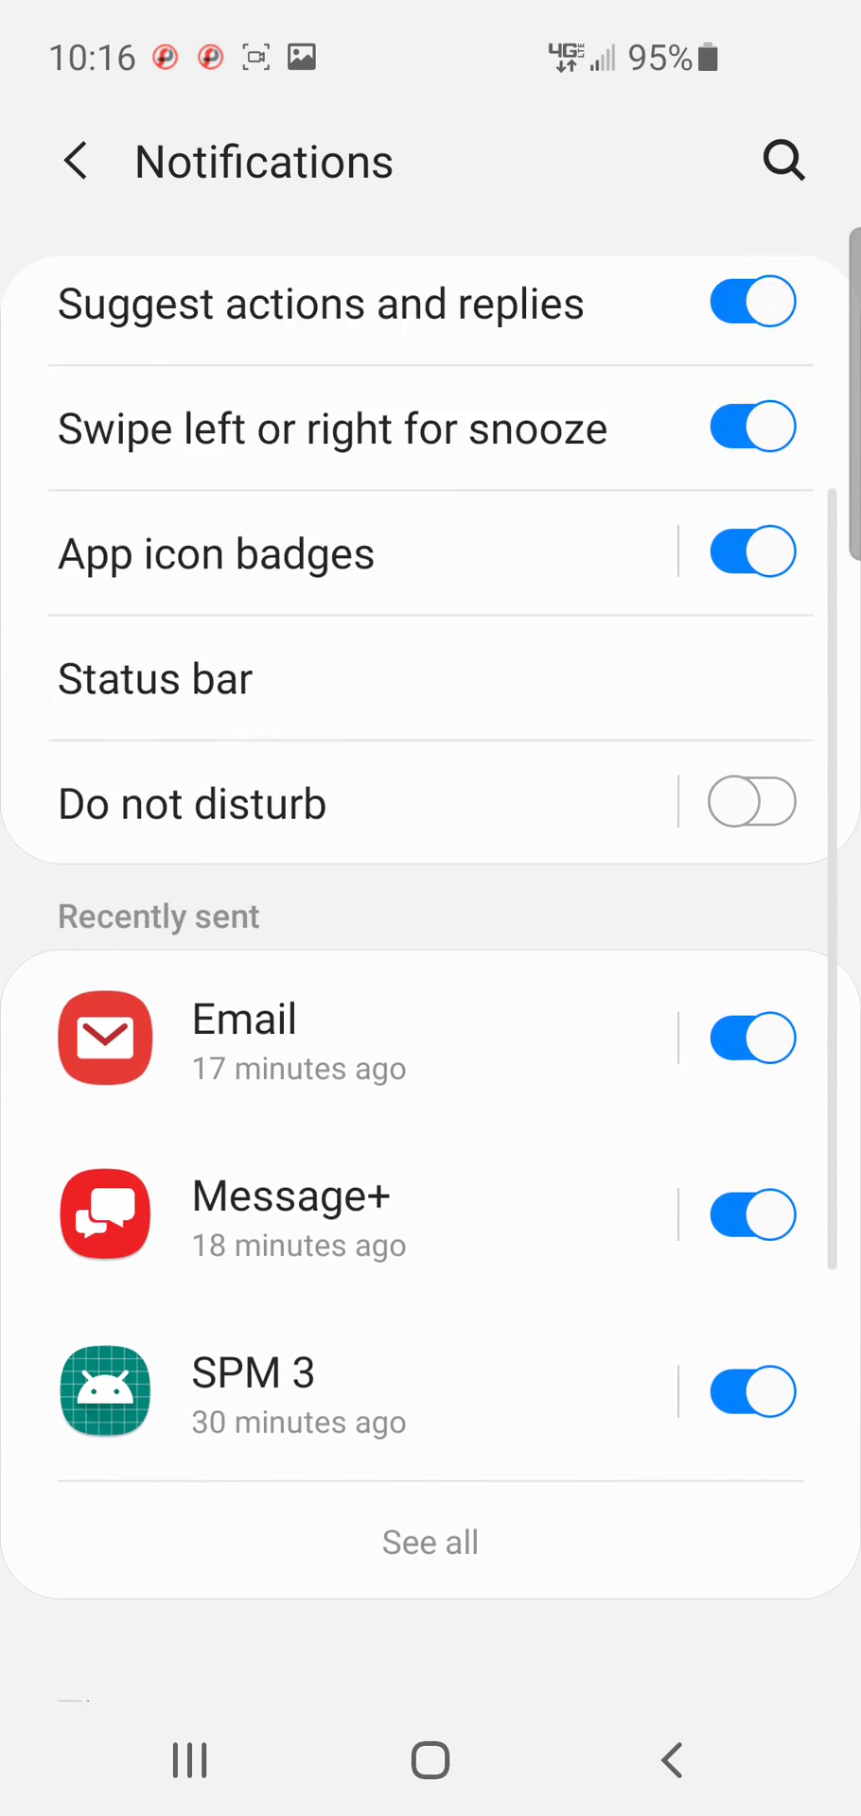
Navigate again to SPM 3's General category and confirm its Sound entry reads Chaos.
left_click(80, 159)
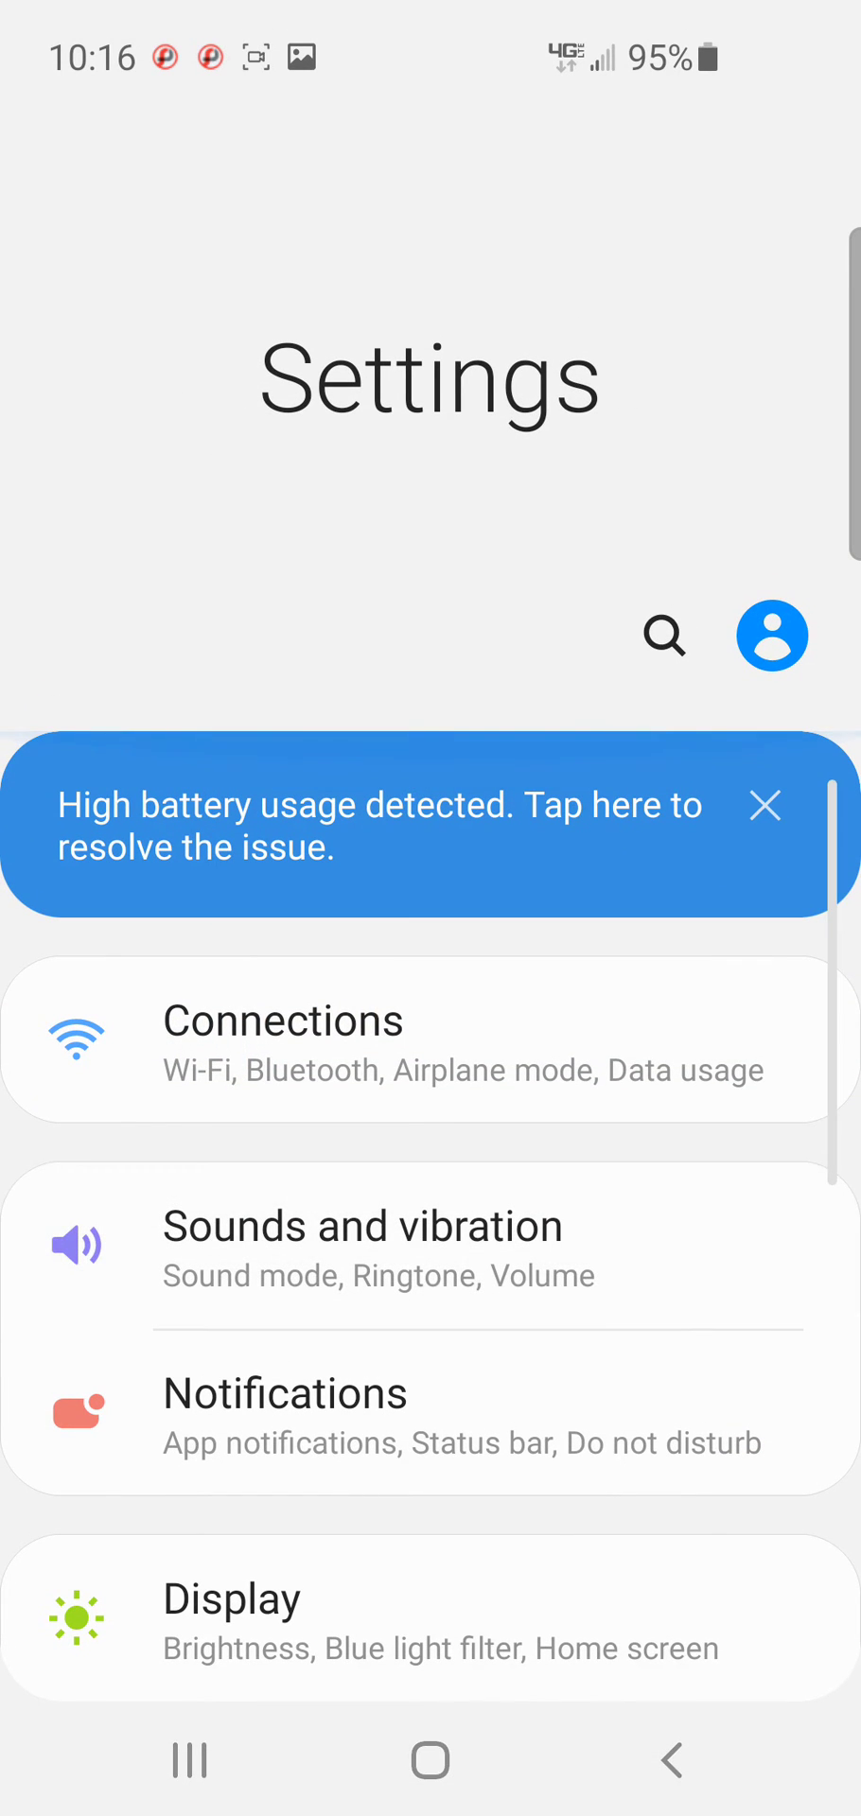
left_click(361, 1226)
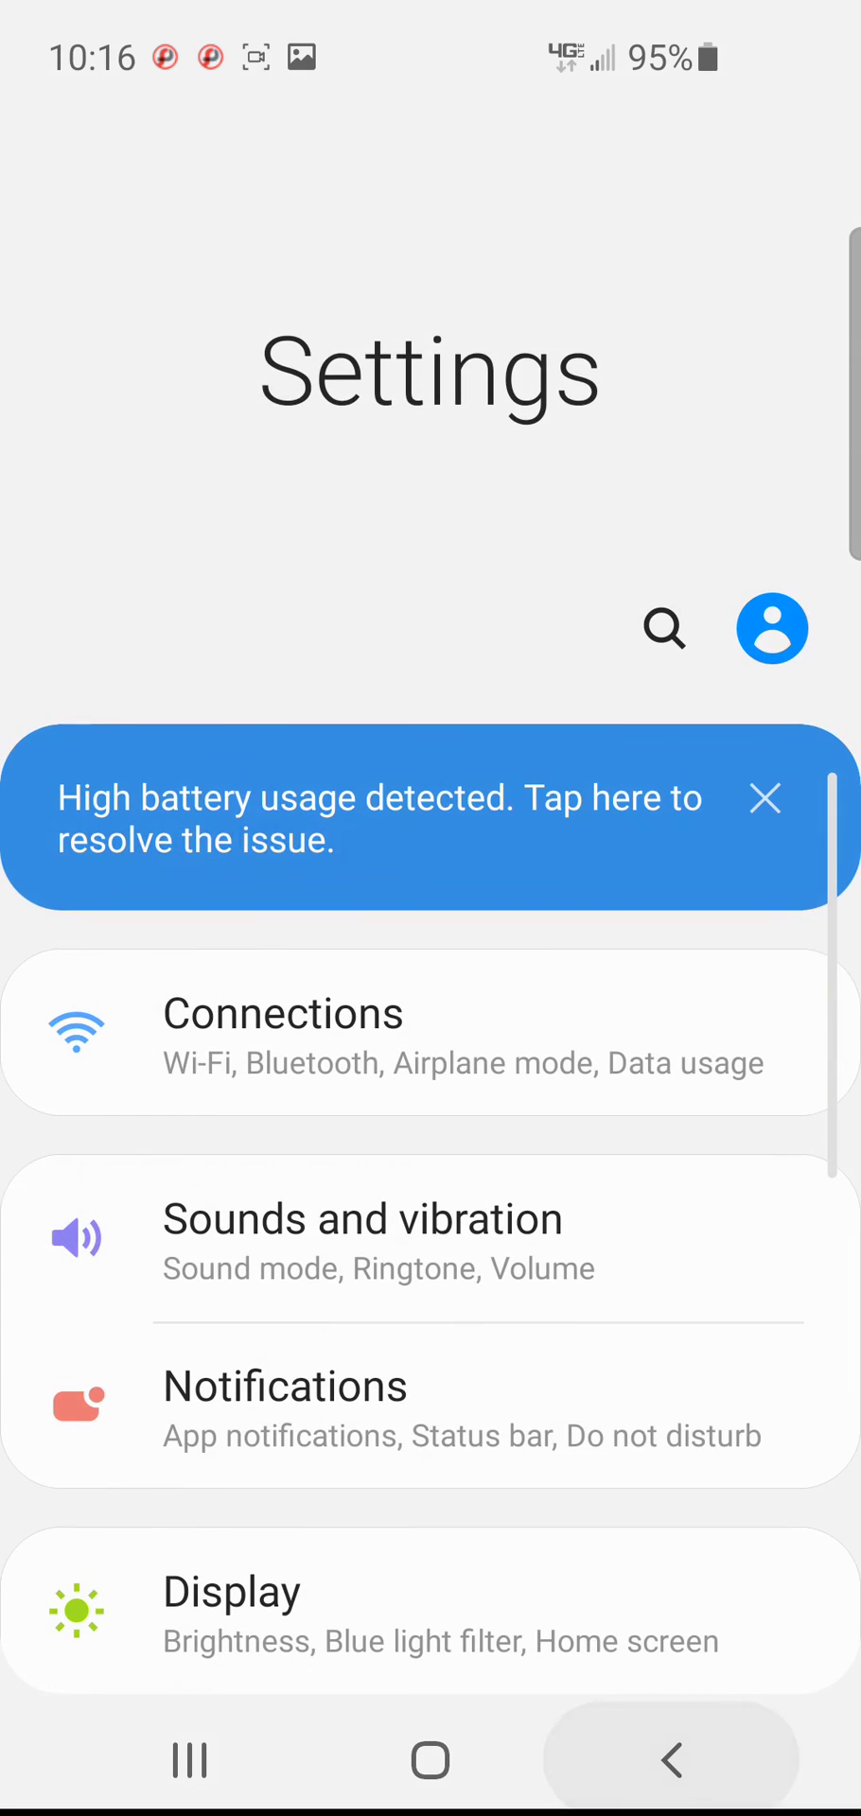
left_click(283, 1387)
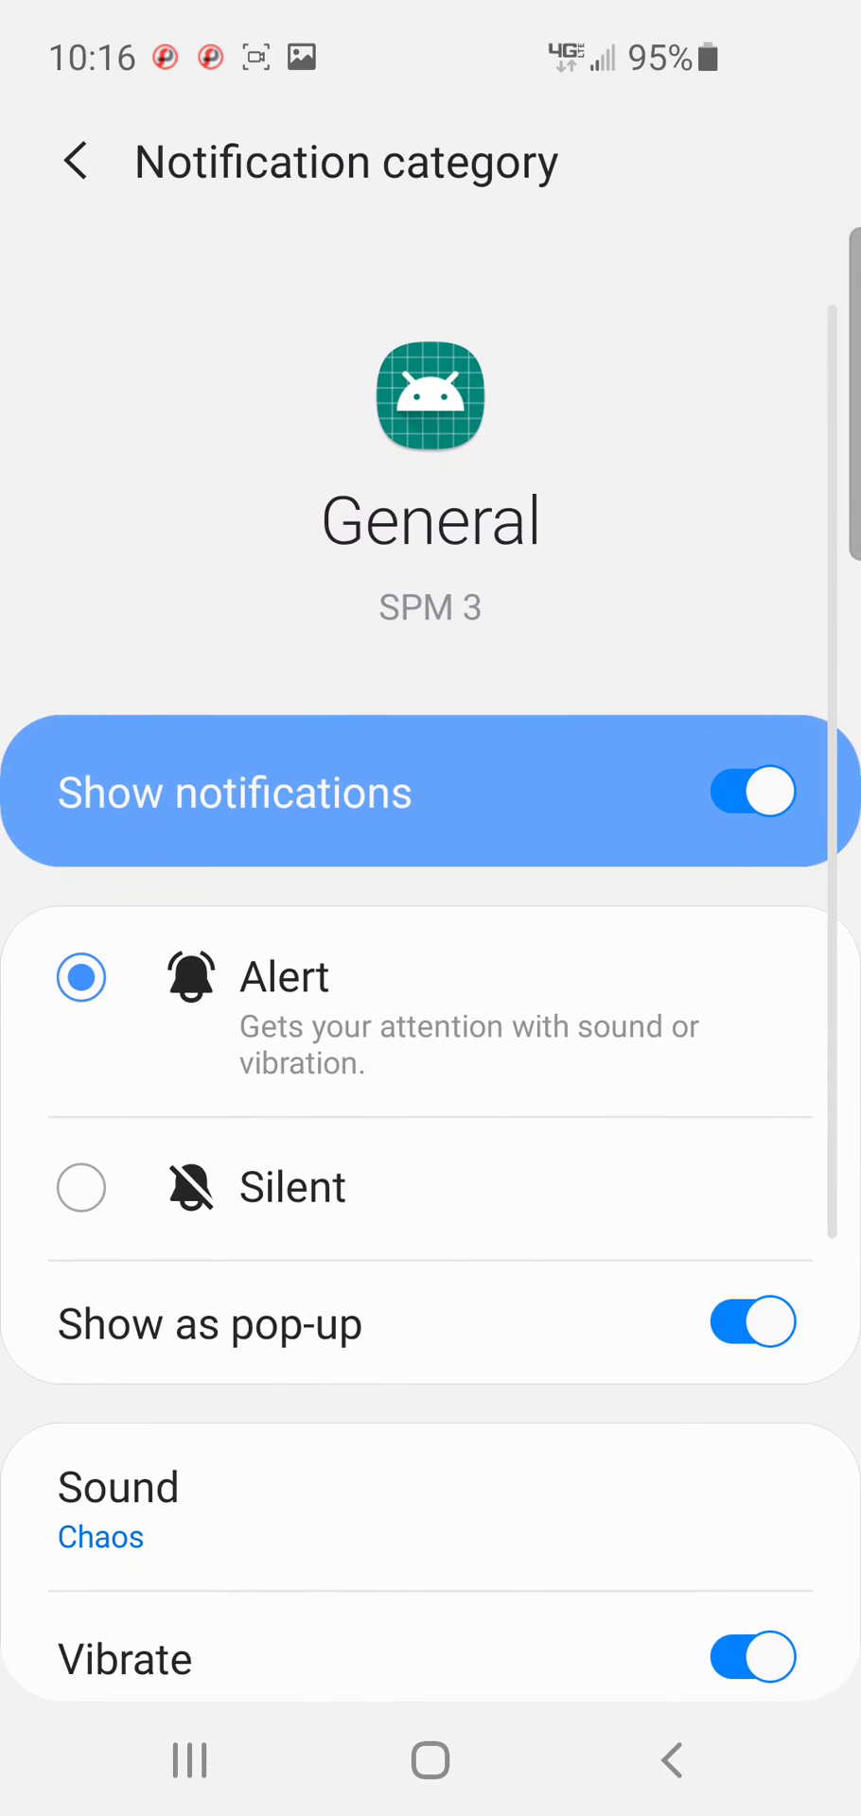
scroll("down", 3)
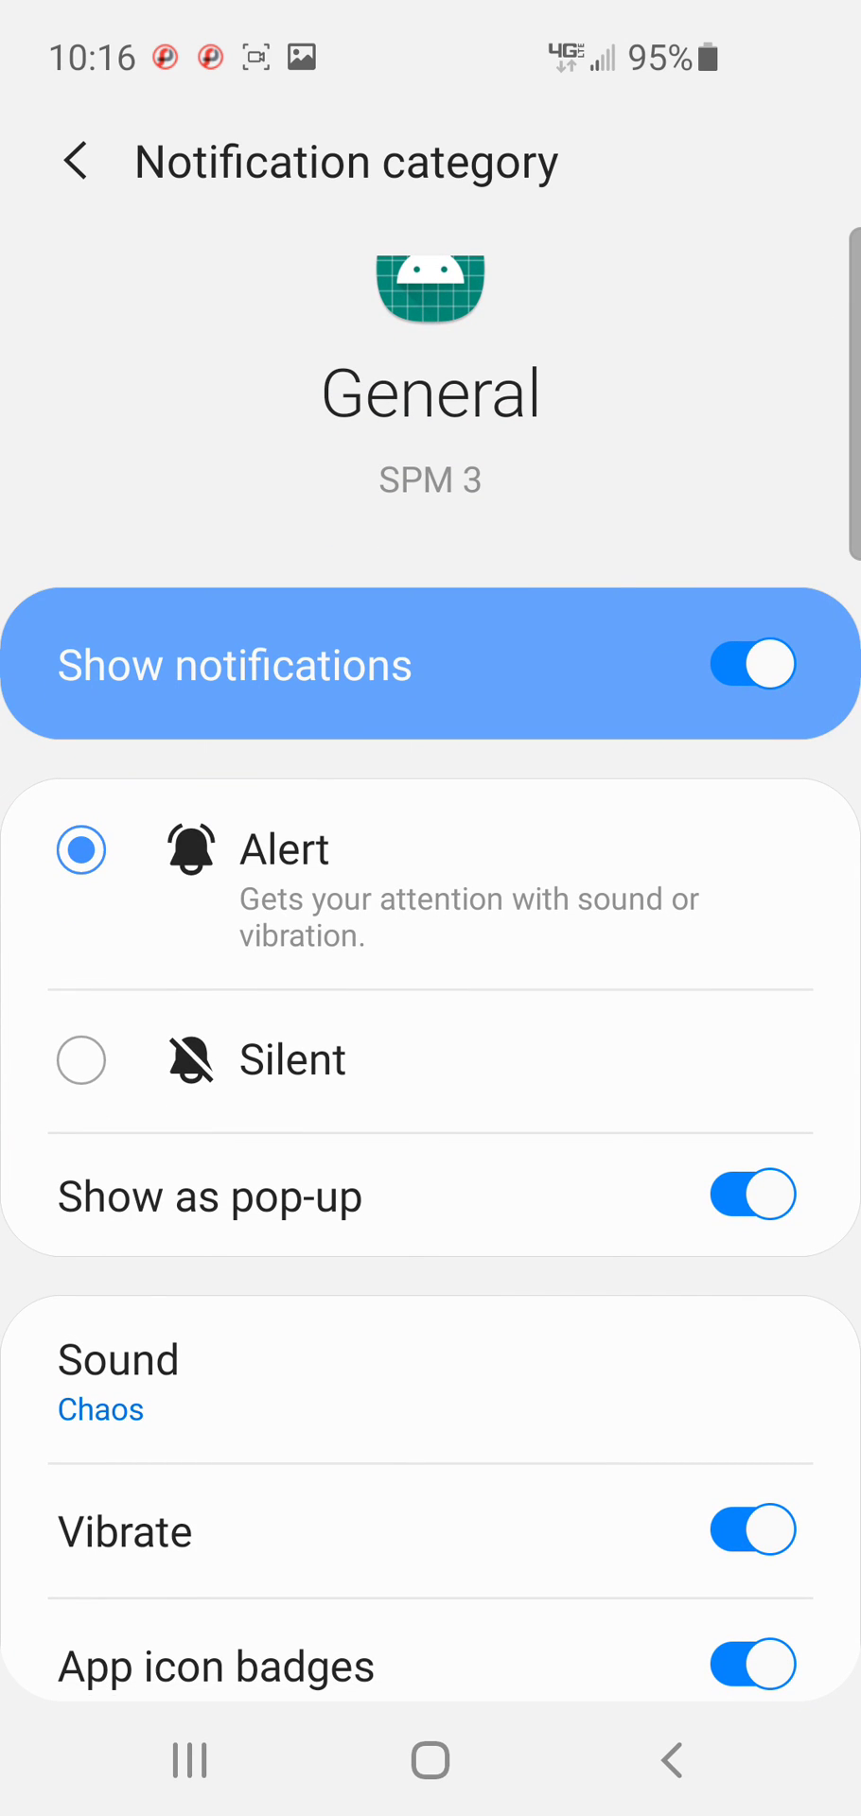